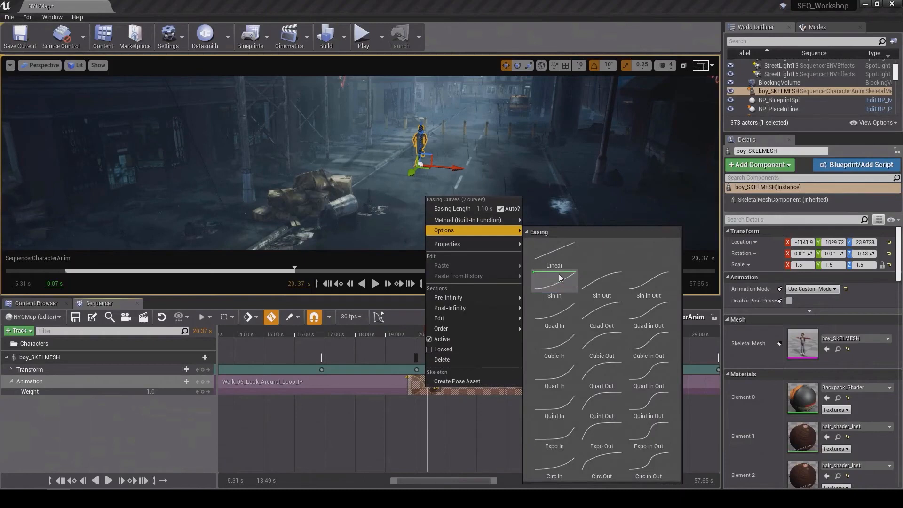
{"action": "mouse_move", "coordinate": [601, 312]}
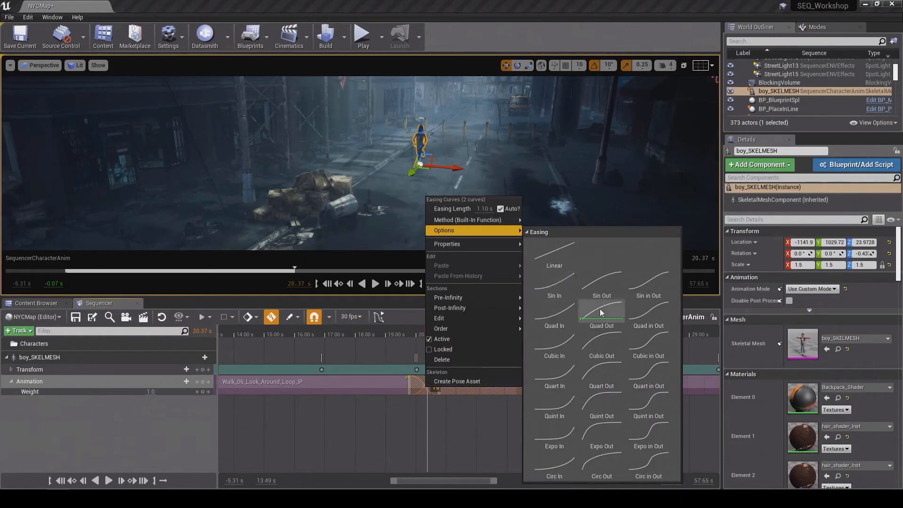
{"action": "mouse_move", "coordinate": [601, 371]}
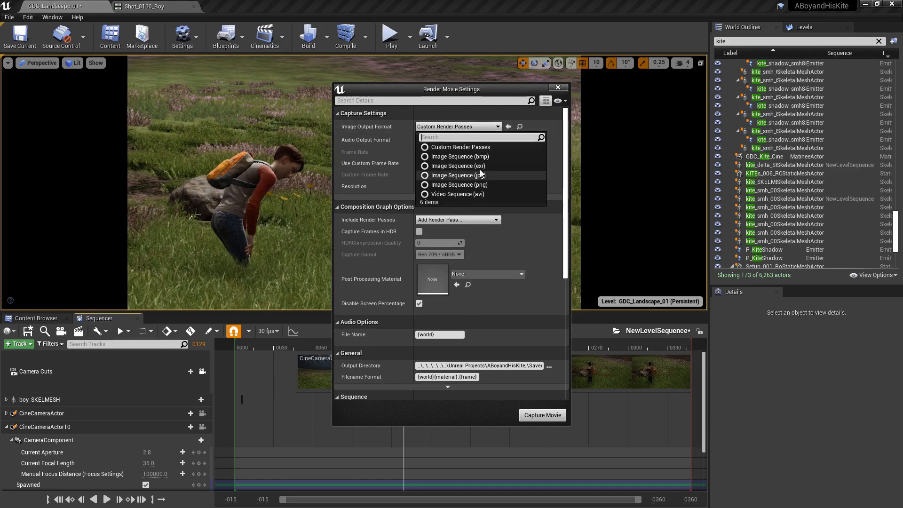
Step: Choose Image Sequence (exr) output at 3840 x 2160 (16:9) resolution in Render Movie Settings
{"action": "left_click", "coordinate": [459, 166]}
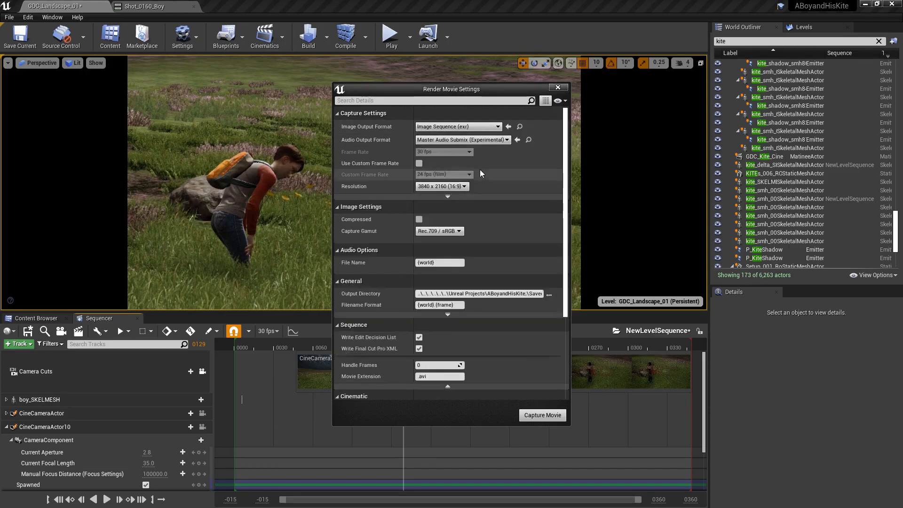
{"action": "left_click", "coordinate": [466, 187]}
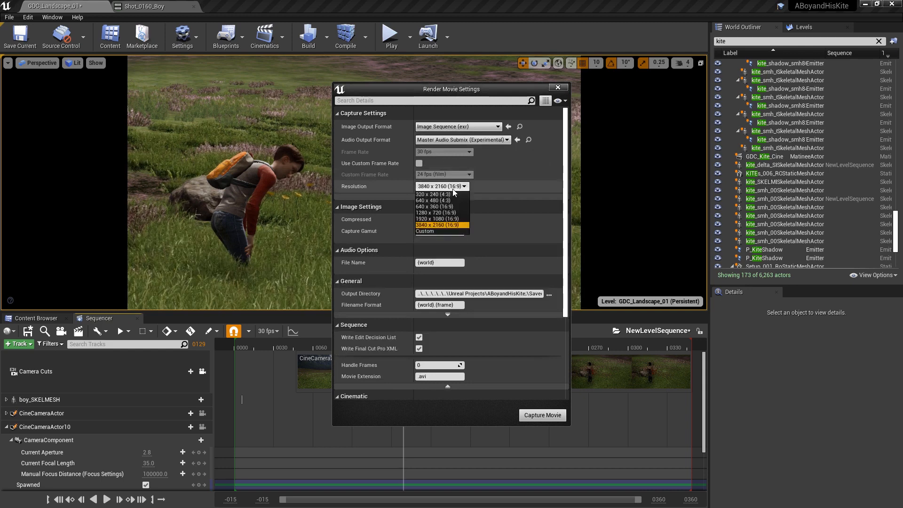
{"action": "left_click", "coordinate": [437, 225]}
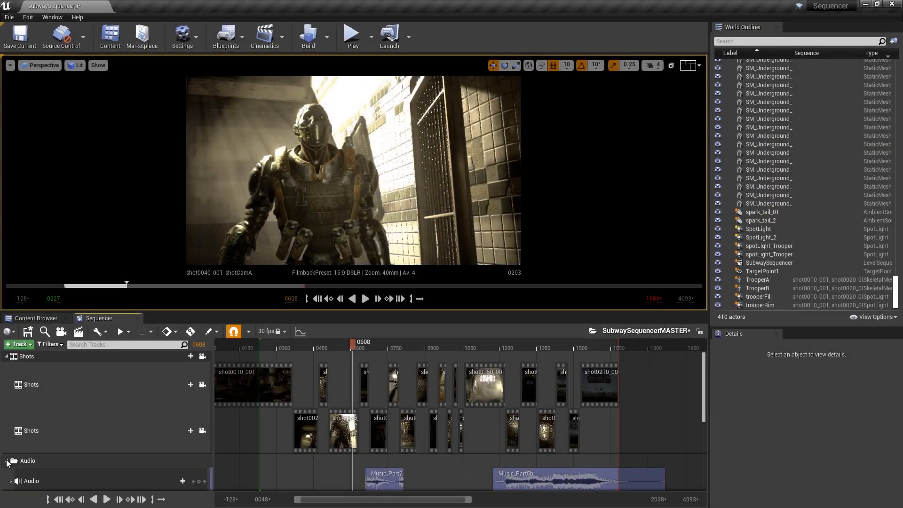
Step: Expand the Audio folder in the Sequencer track list to show the music and impact tracks
{"action": "left_click", "coordinate": [5, 356]}
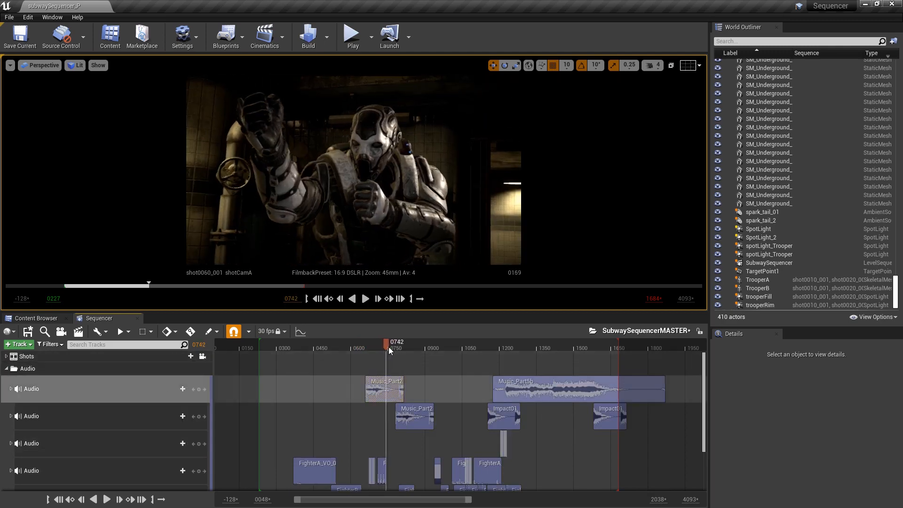
{"action": "left_click", "coordinate": [507, 347]}
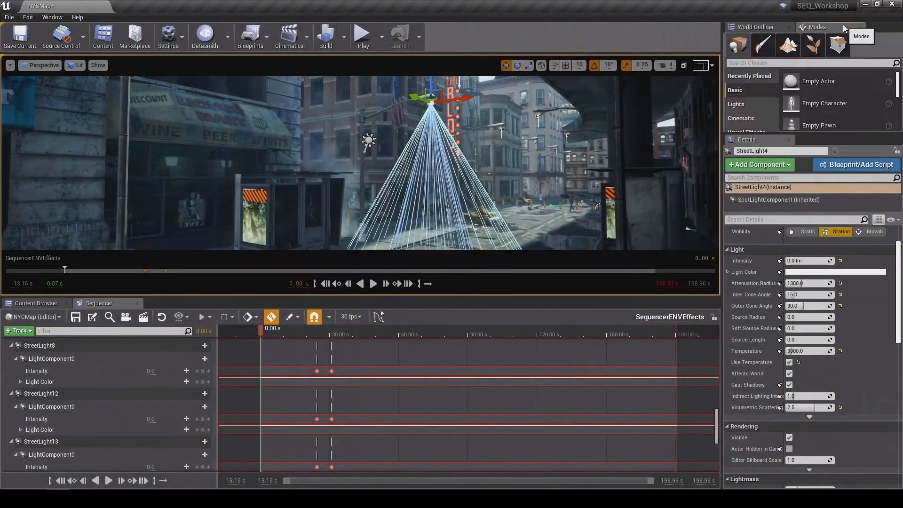
{"action": "left_click", "coordinate": [736, 104]}
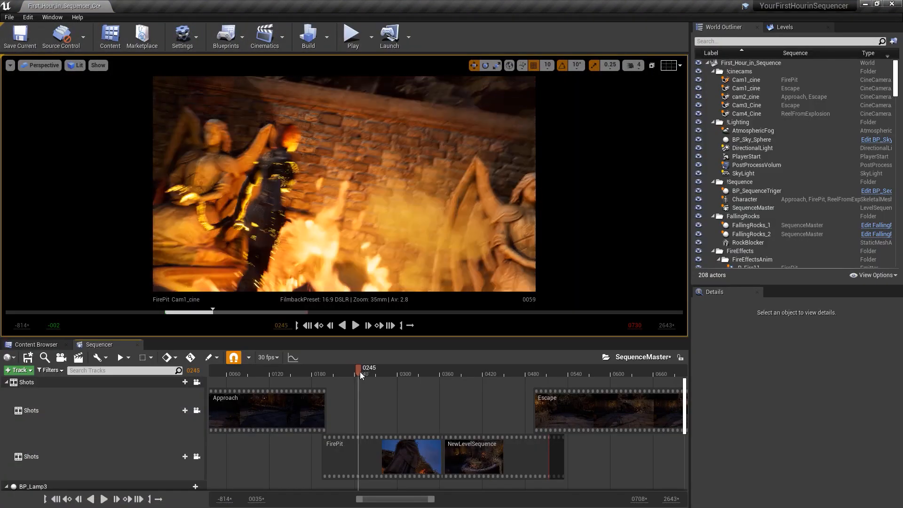
Step: Scrub the playhead to several frames on the time ruler to preview the FirePit shot
{"action": "left_click", "coordinate": [416, 369]}
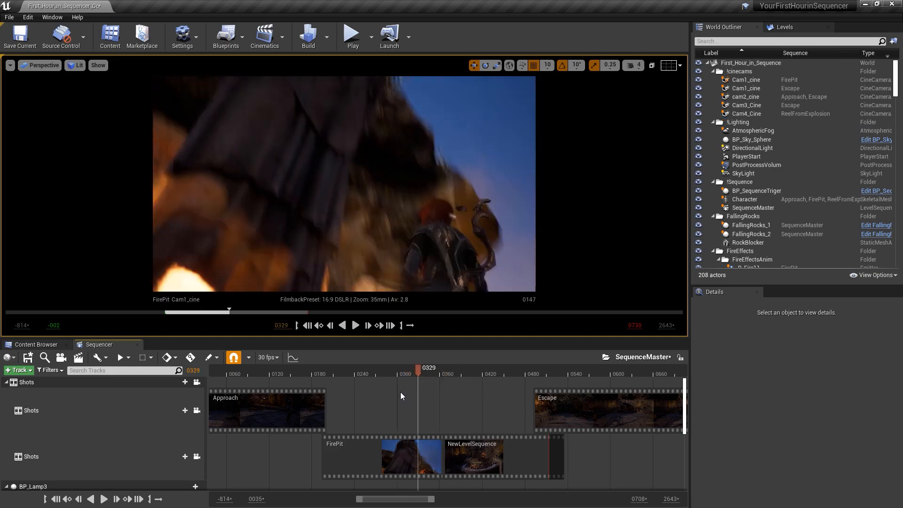
{"action": "left_click", "coordinate": [349, 368]}
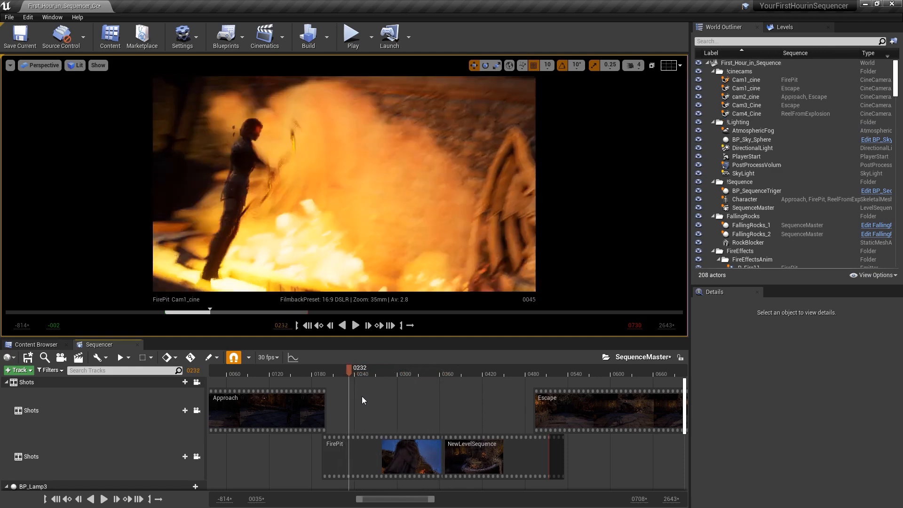
{"action": "left_click", "coordinate": [424, 368]}
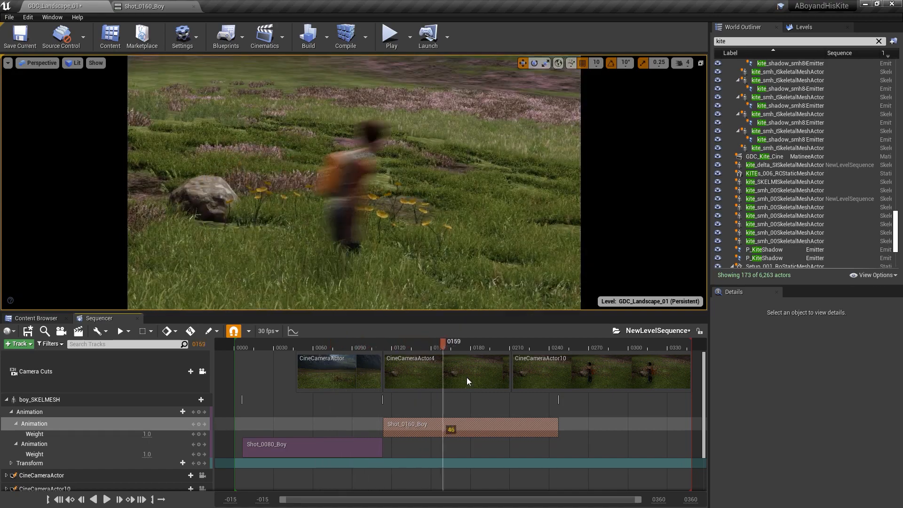
Step: Choose Custom Render Passes as the Image Output Format in Render Movie Settings
{"action": "left_click", "coordinate": [490, 126]}
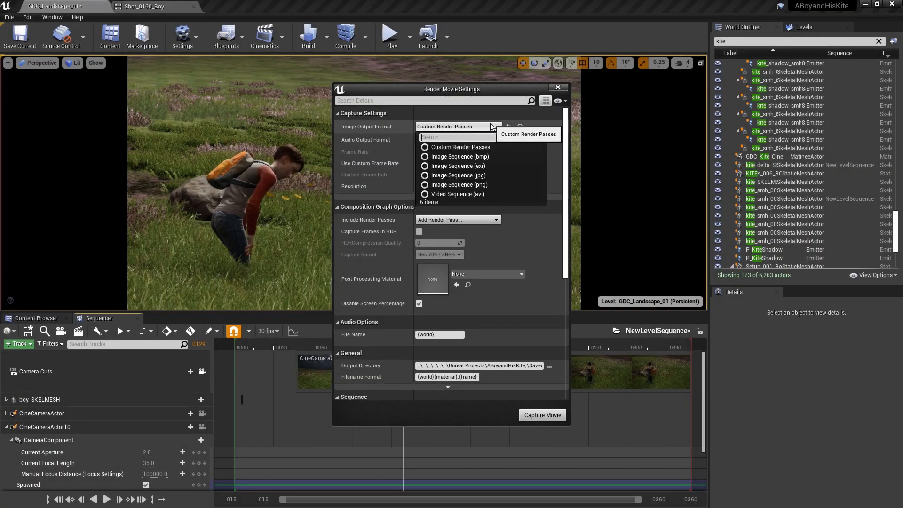
{"action": "left_click", "coordinate": [457, 147]}
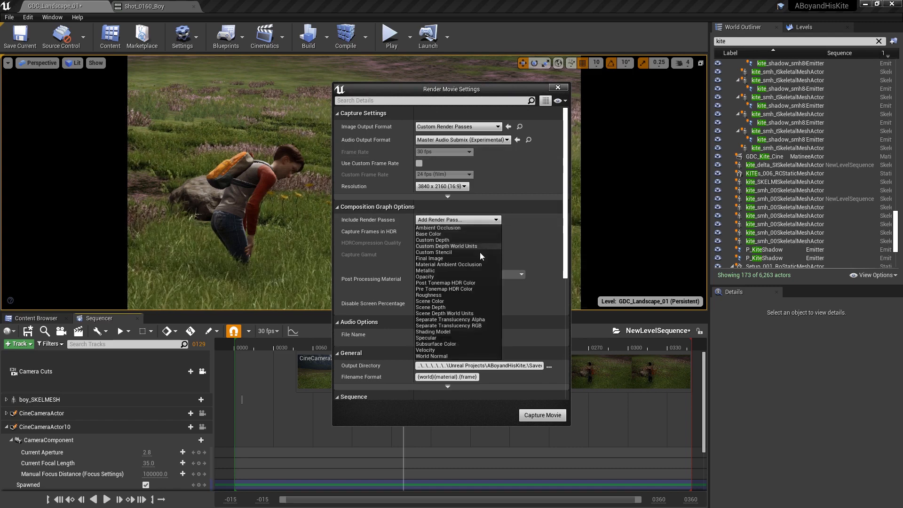
{"action": "mouse_move", "coordinate": [479, 277]}
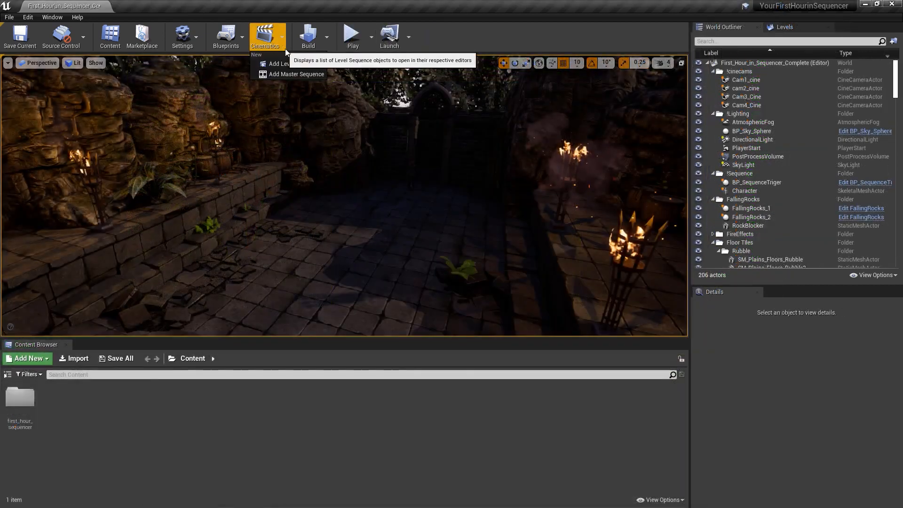
{"action": "mouse_move", "coordinate": [295, 63]}
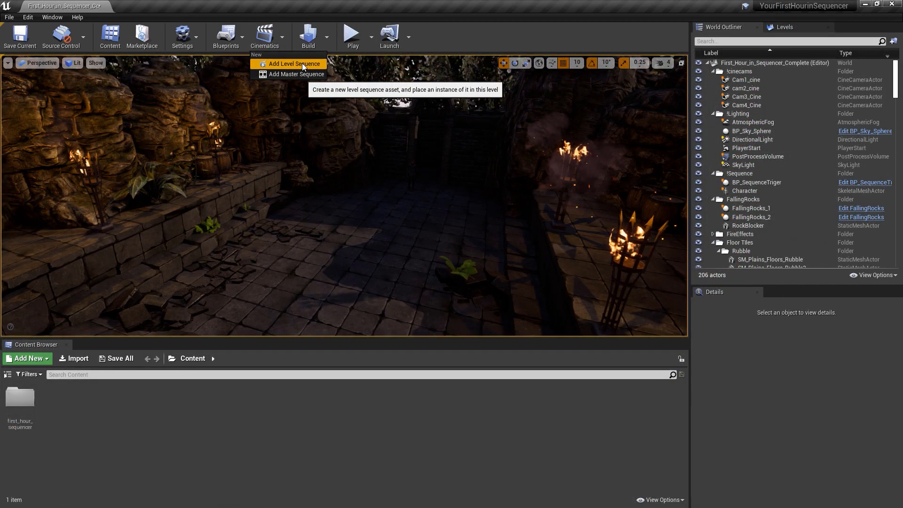
Step: Add a Level Sequence via Cinematics and switch the Perspective viewport to Cinematic Viewport
{"action": "left_click", "coordinate": [291, 64]}
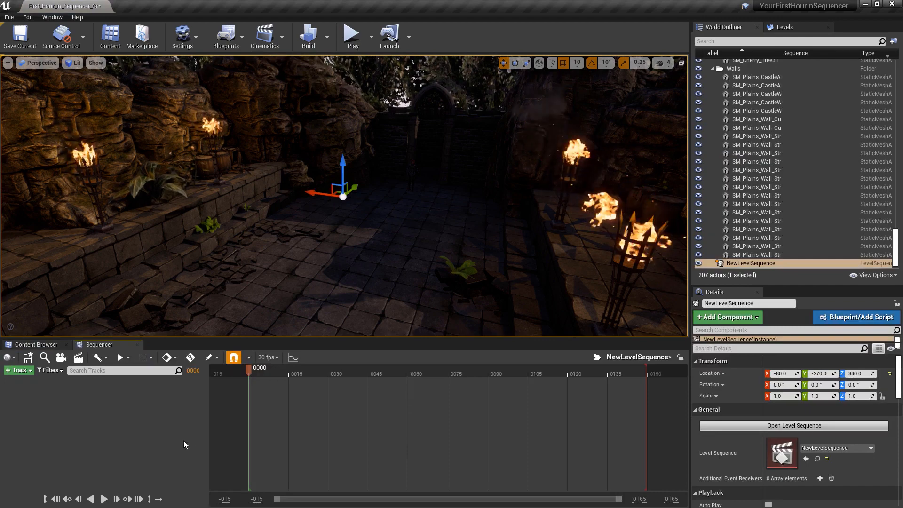
{"action": "left_click", "coordinate": [37, 63]}
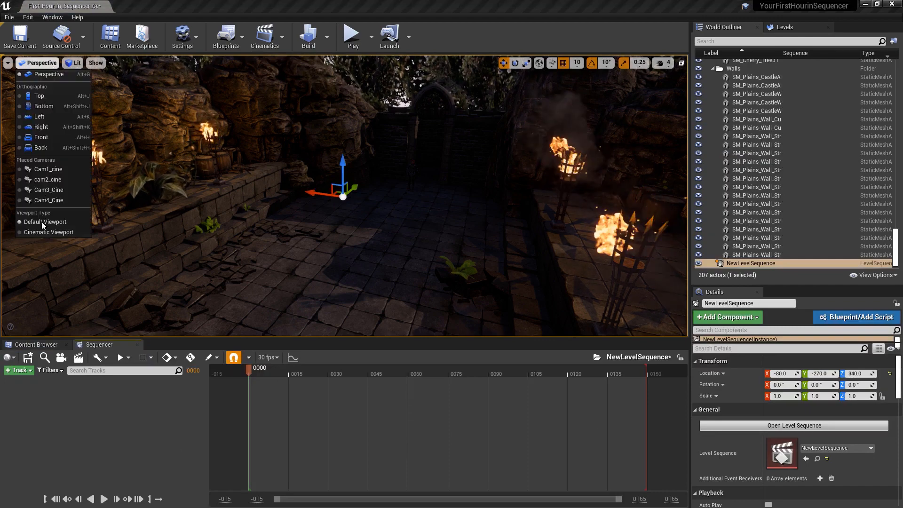
{"action": "left_click", "coordinate": [49, 233]}
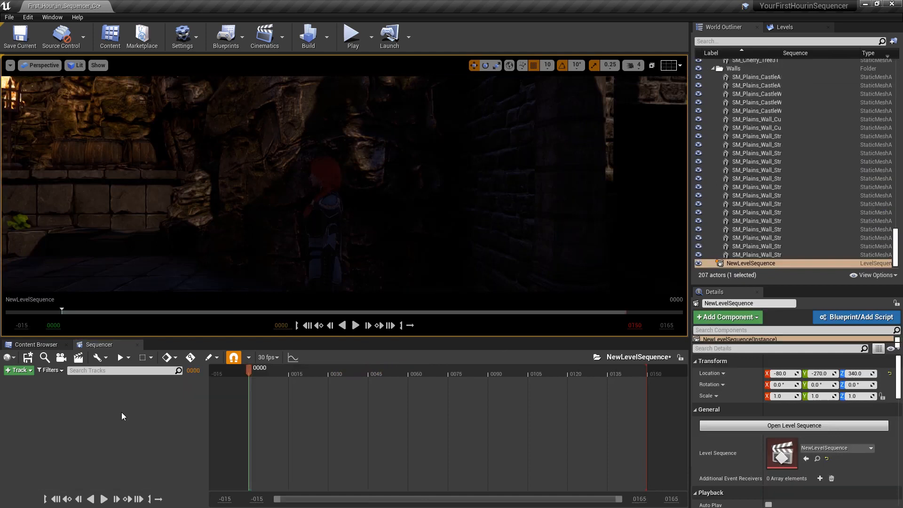
{"action": "mouse_move", "coordinate": [61, 357]}
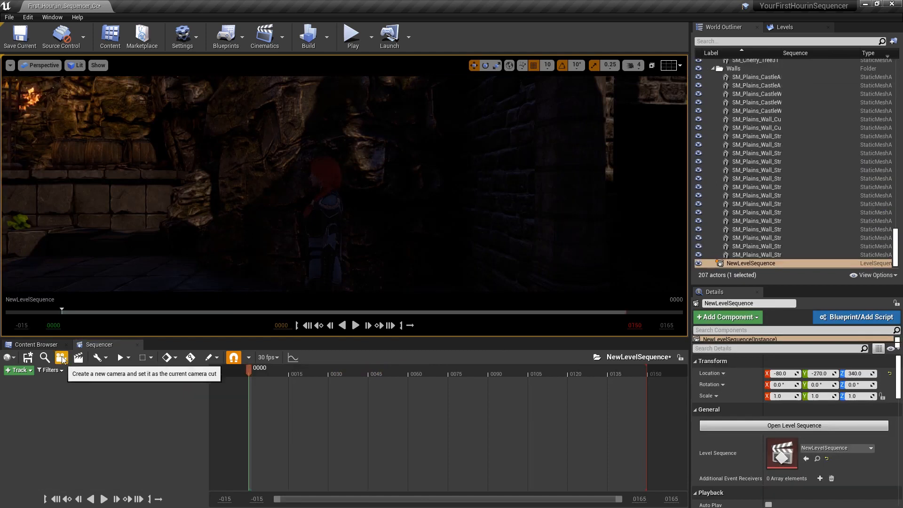
Step: Spawn a cine camera from the Sequencer toolbar as the current camera cut
{"action": "left_click", "coordinate": [61, 358]}
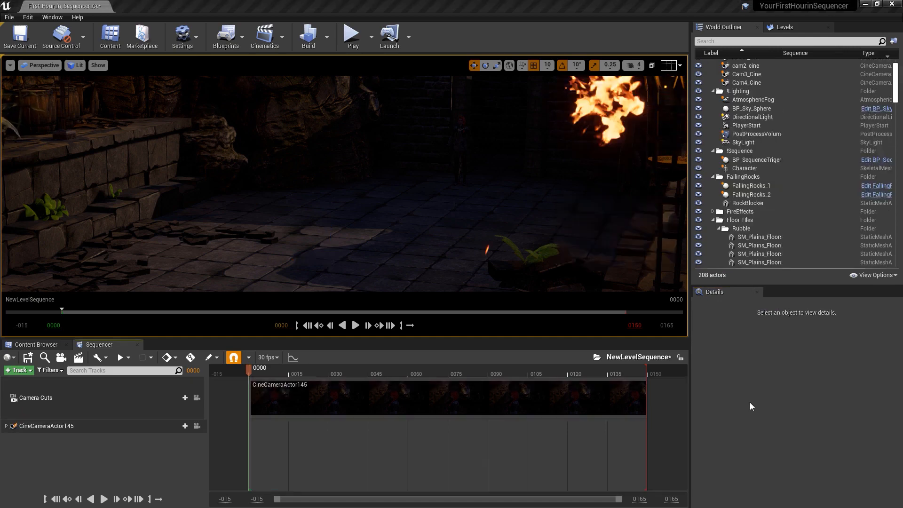
Step: Add the selected Character as a Sequencer track and list its available animation sequences
{"action": "left_click", "coordinate": [745, 167]}
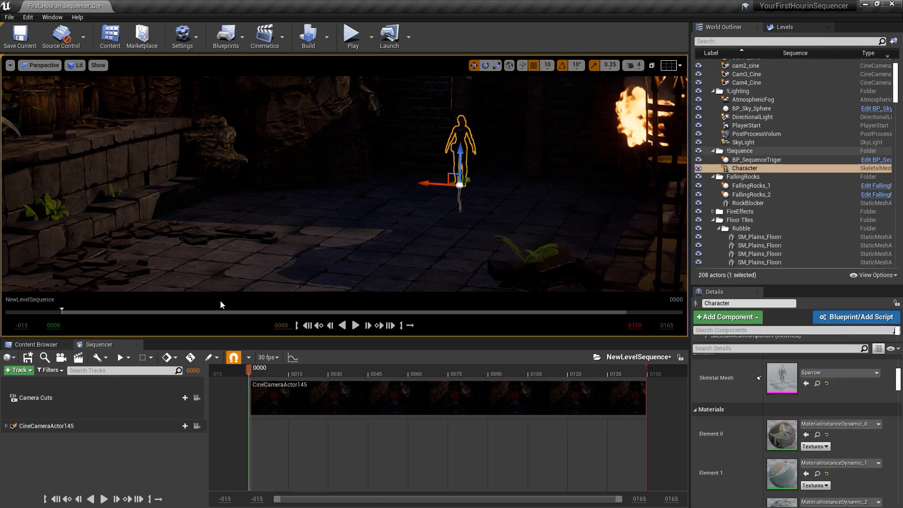
{"action": "left_click", "coordinate": [16, 370]}
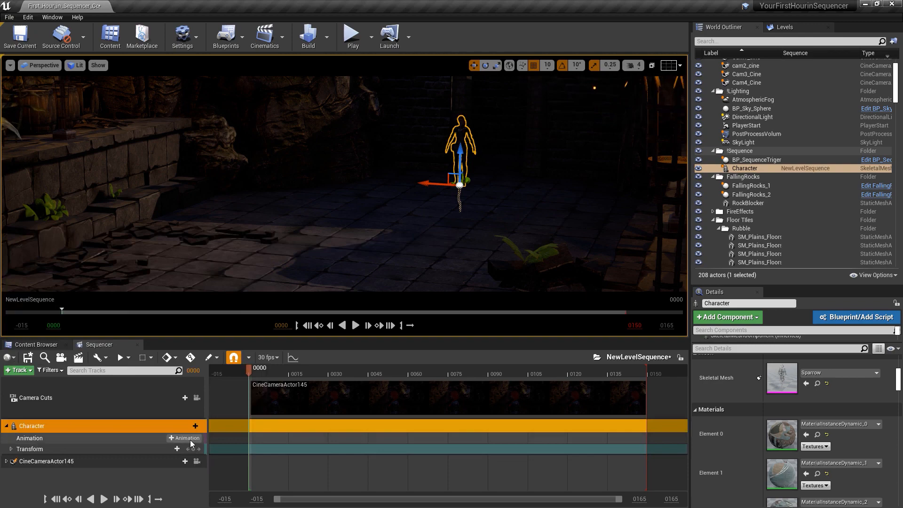
{"action": "left_click", "coordinate": [185, 438]}
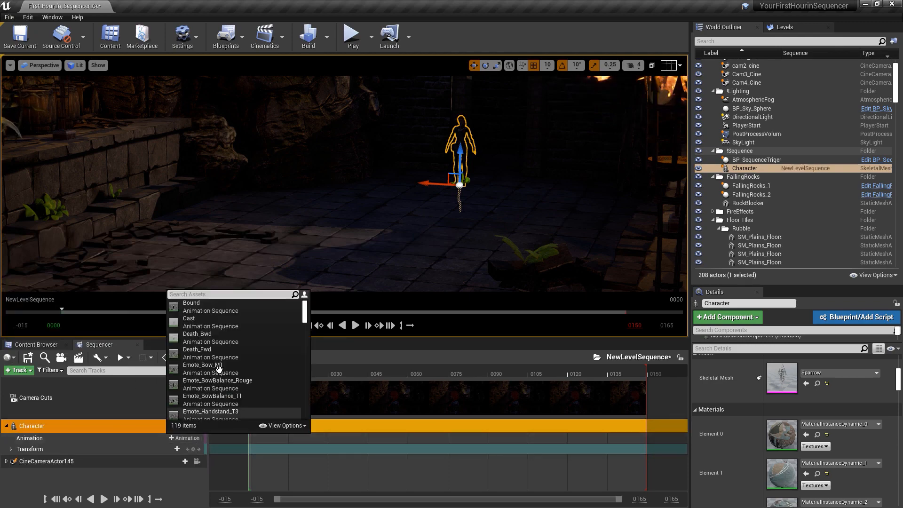
{"action": "mouse_move", "coordinate": [188, 318]}
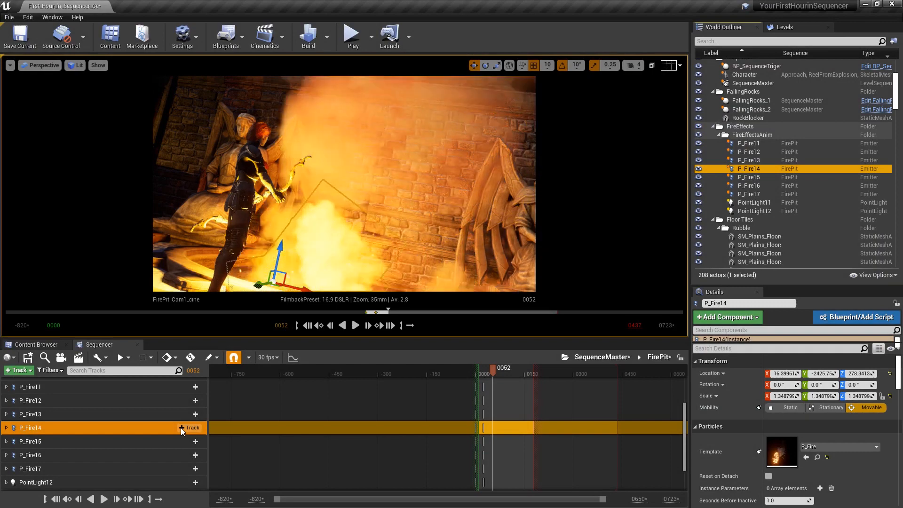
{"action": "left_click", "coordinate": [189, 427]}
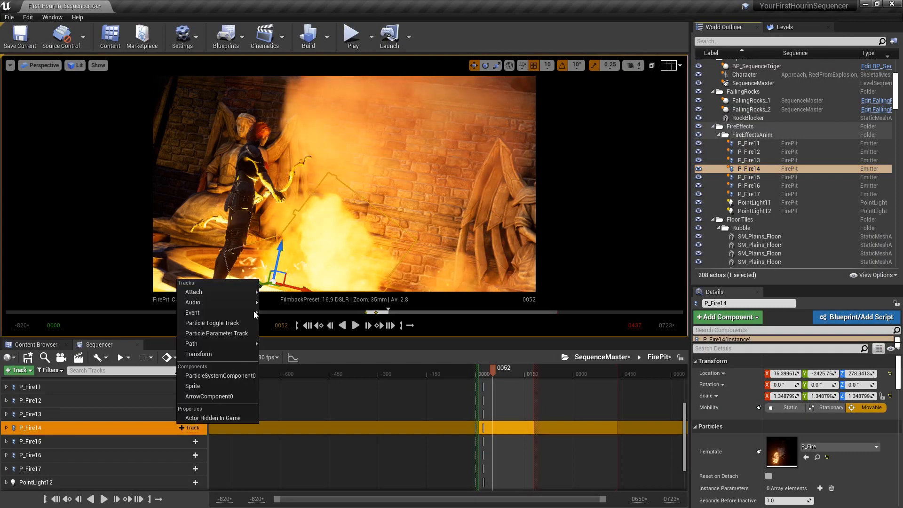
{"action": "mouse_move", "coordinate": [192, 312]}
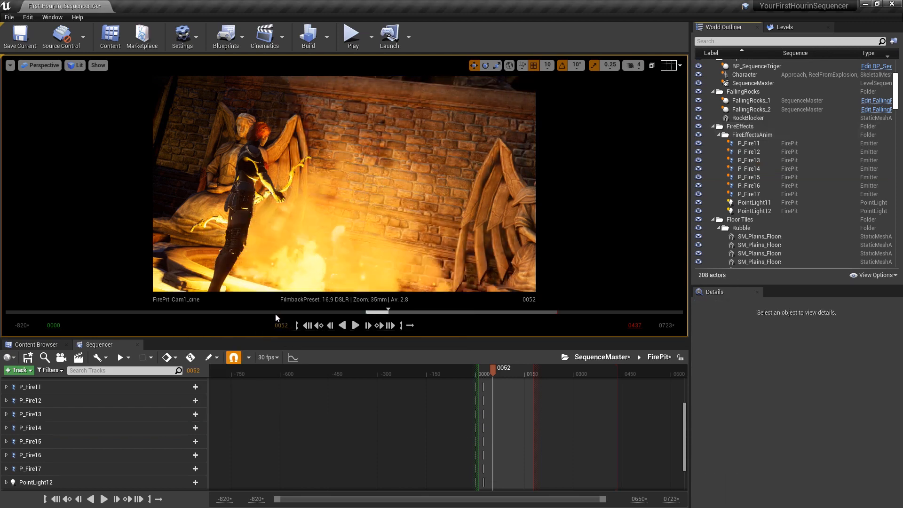
{"action": "left_click", "coordinate": [6, 427]}
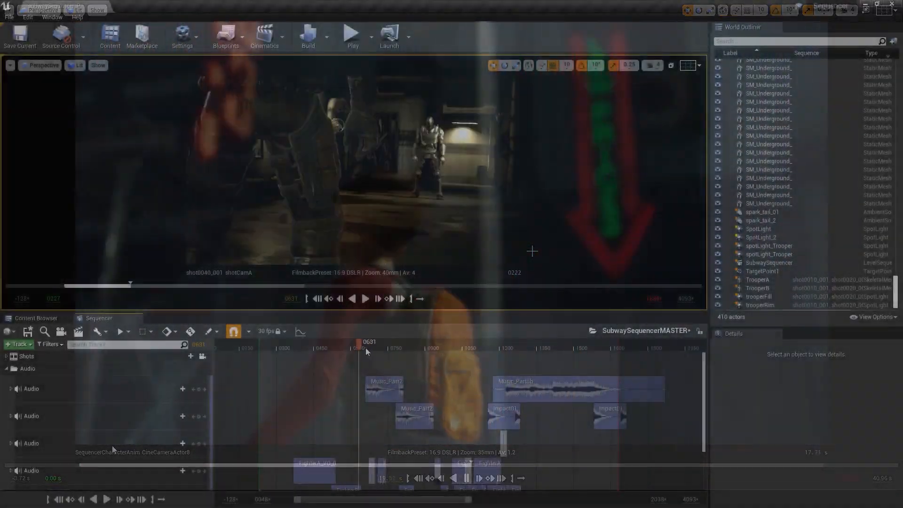
Step: Browse the Sequencer Editor docs and Unreal Online Learning page on unrealengine.com
{"action": "left_click", "coordinate": [396, 341]}
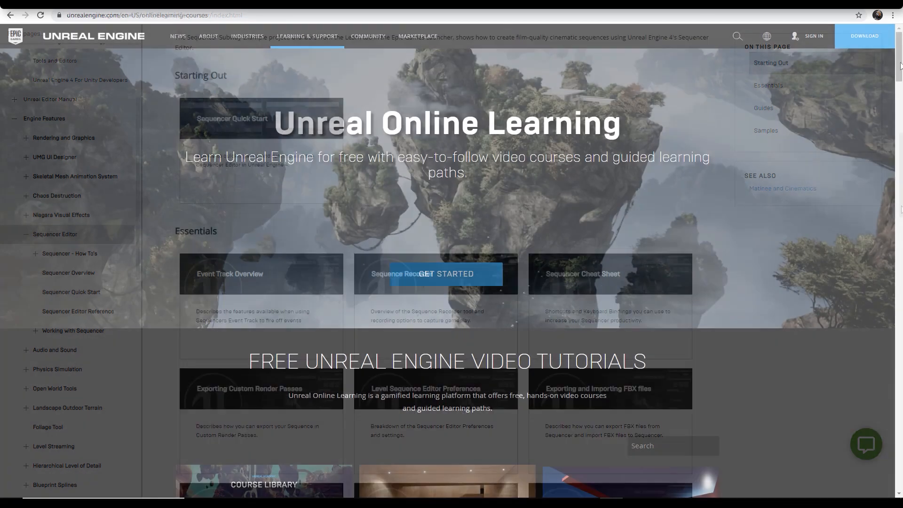
{"action": "scroll", "scroll_direction": "down", "scroll_amount": 3}
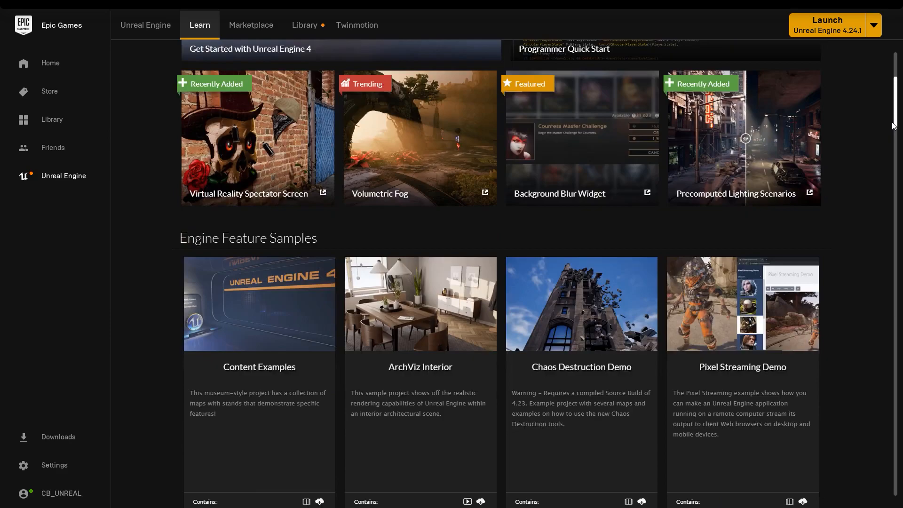
Step: Scroll the Learn tab's Engine Feature Samples until the Sequencer sample appears
{"action": "scroll", "scroll_direction": "down", "scroll_amount": 3}
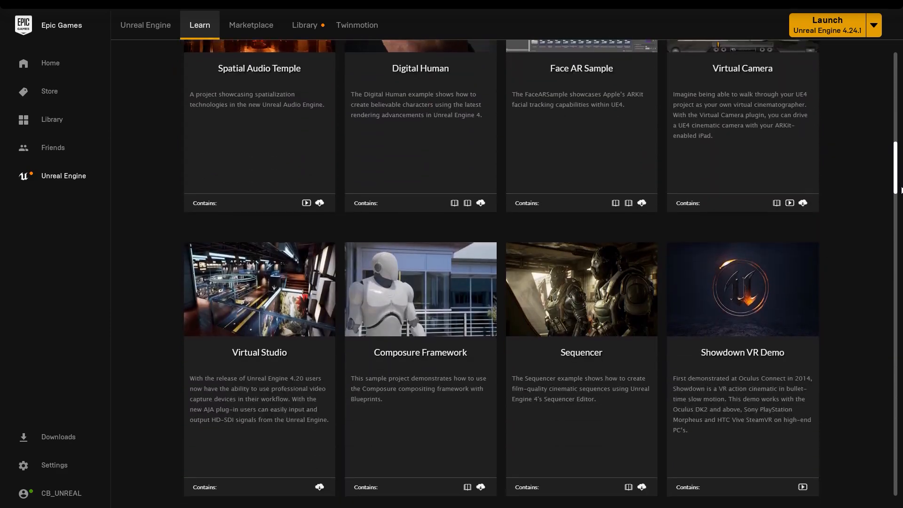